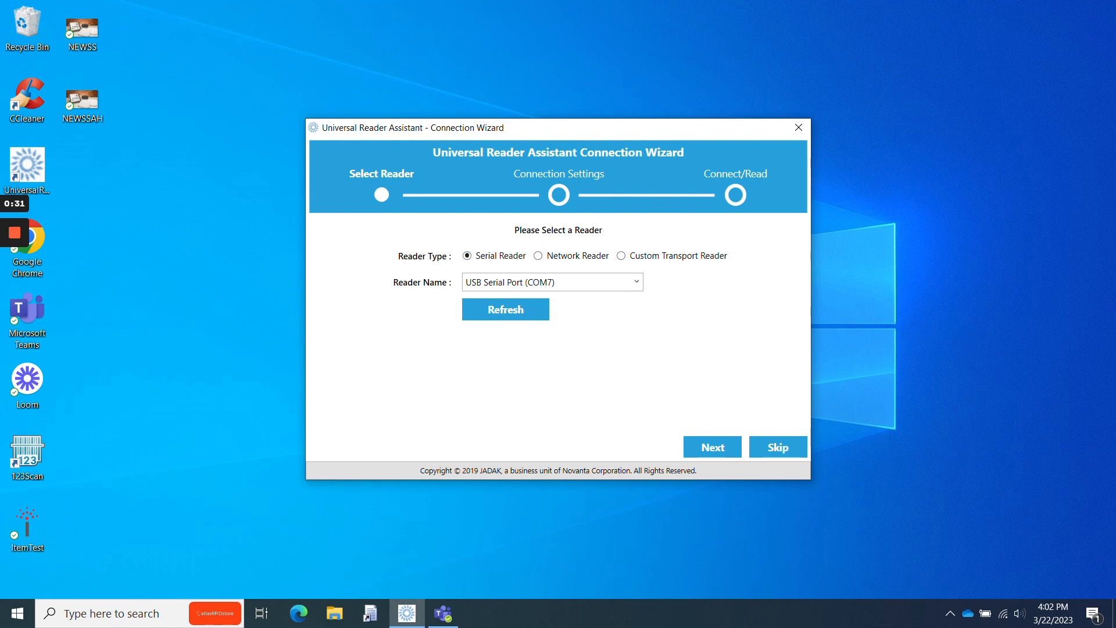
pyautogui.moveTo(623, 323)
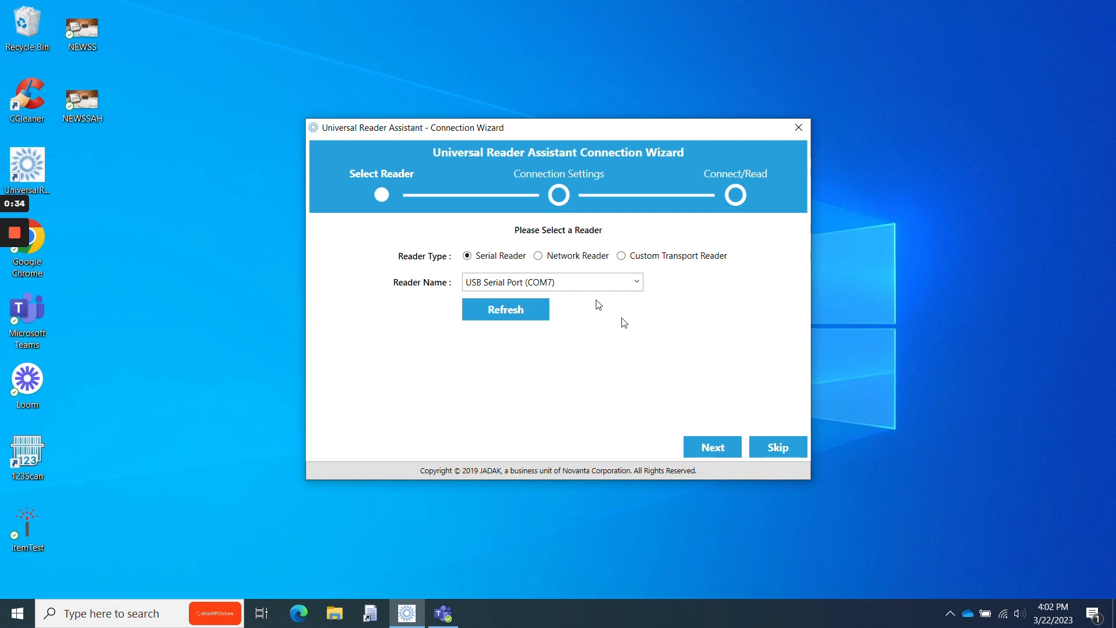
# Connect to the COM7 serial reader with region NA2 and antenna 1 enabled
pyautogui.click(711, 447)
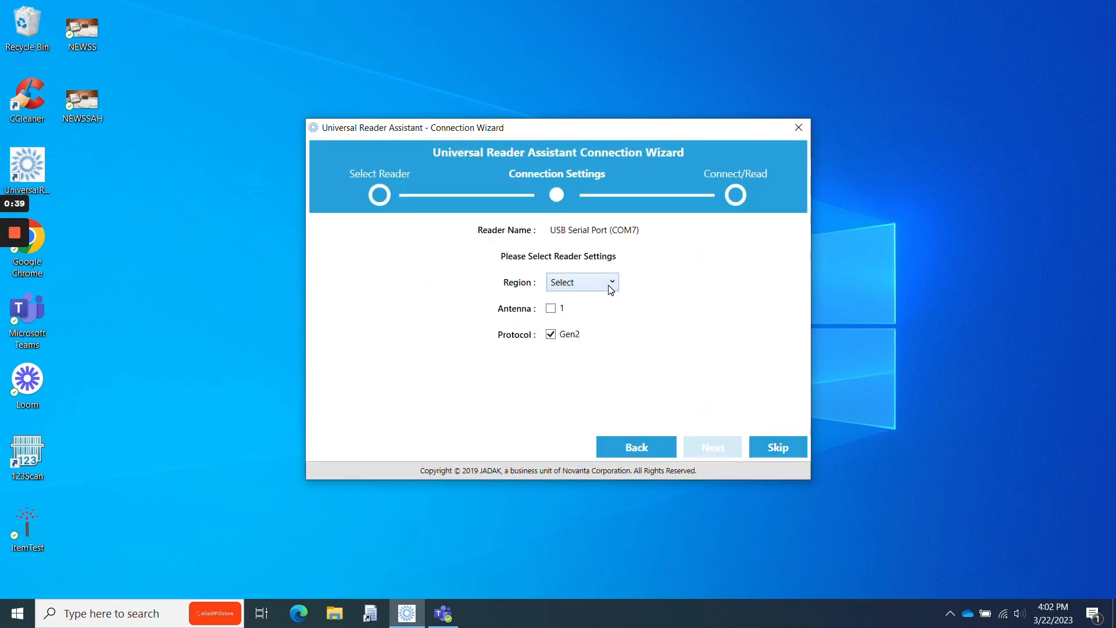
pyautogui.click(580, 281)
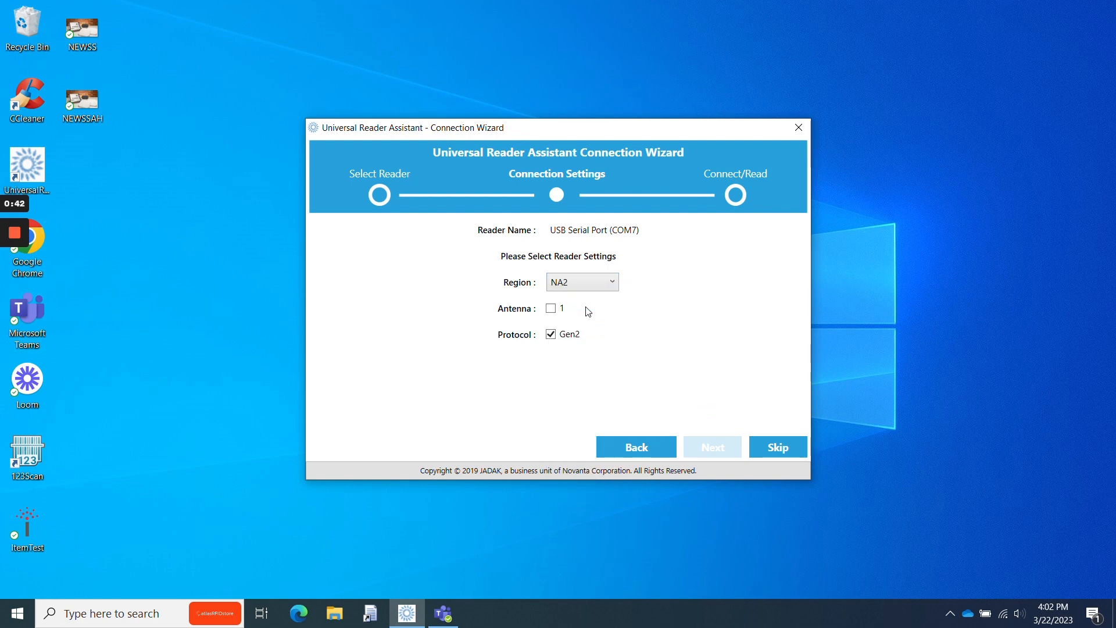
pyautogui.click(551, 308)
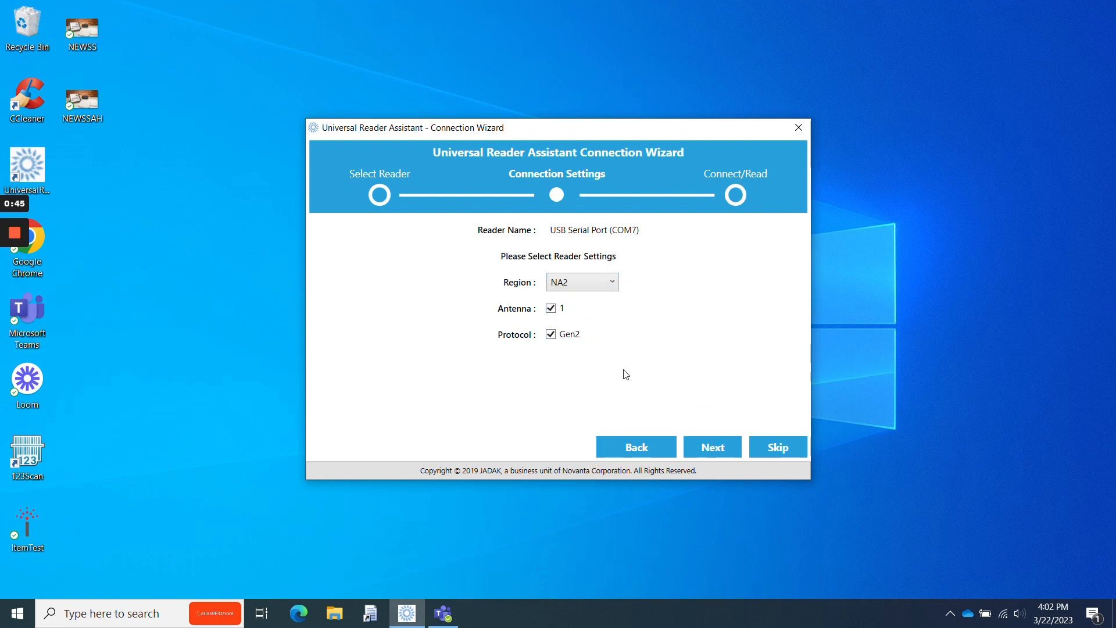
pyautogui.click(777, 447)
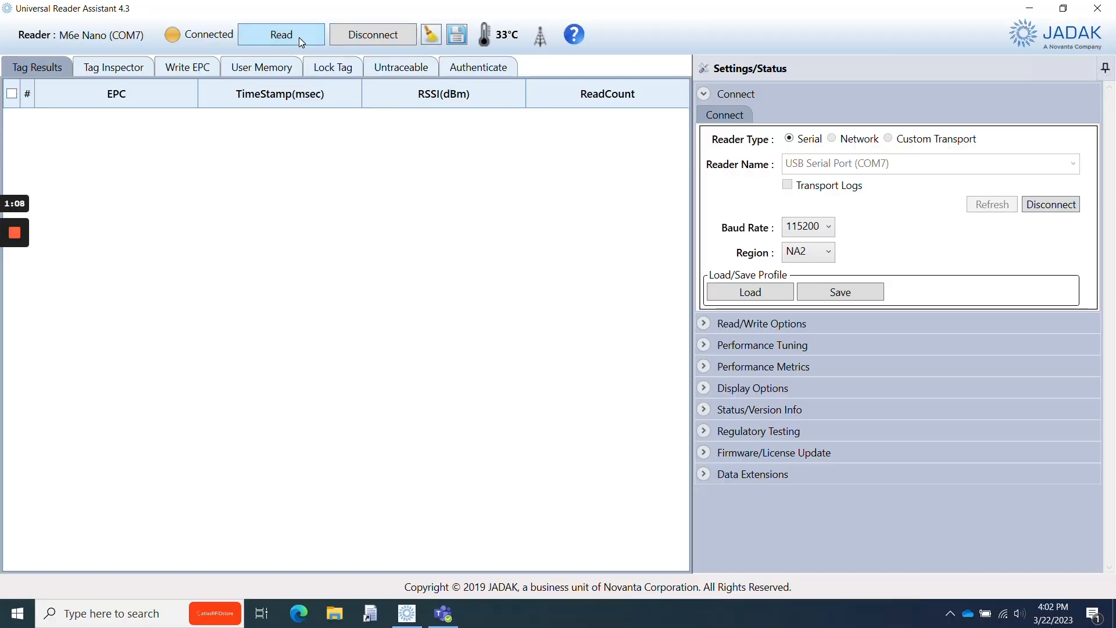
# Read the nearby tags, listing five tags with their EPCs, signal strengths and read counts
pyautogui.click(280, 34)
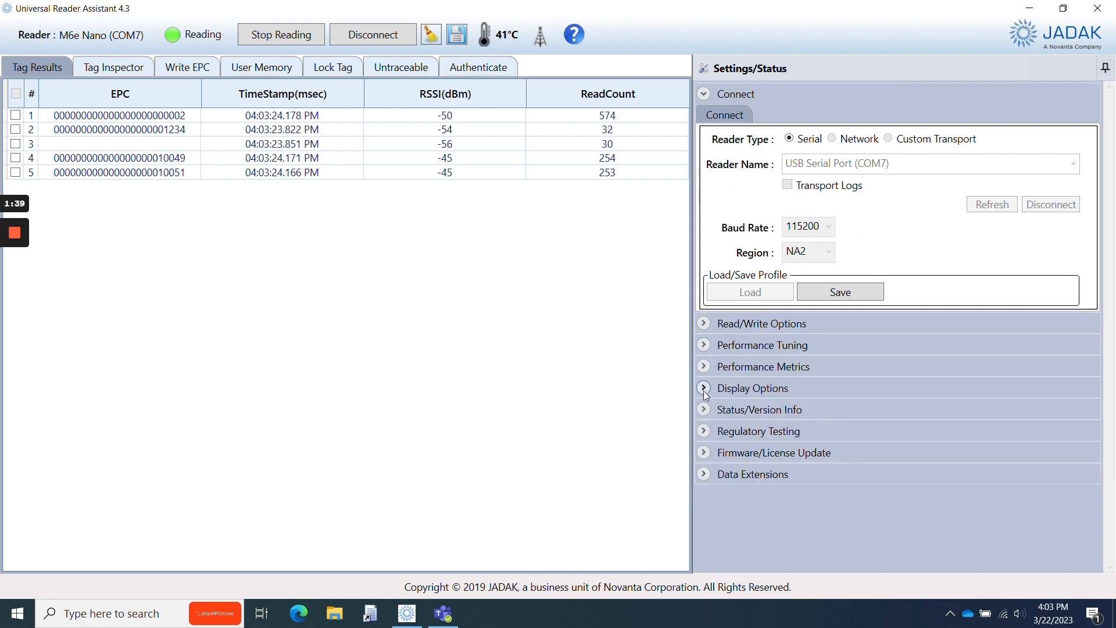
pyautogui.click(752, 388)
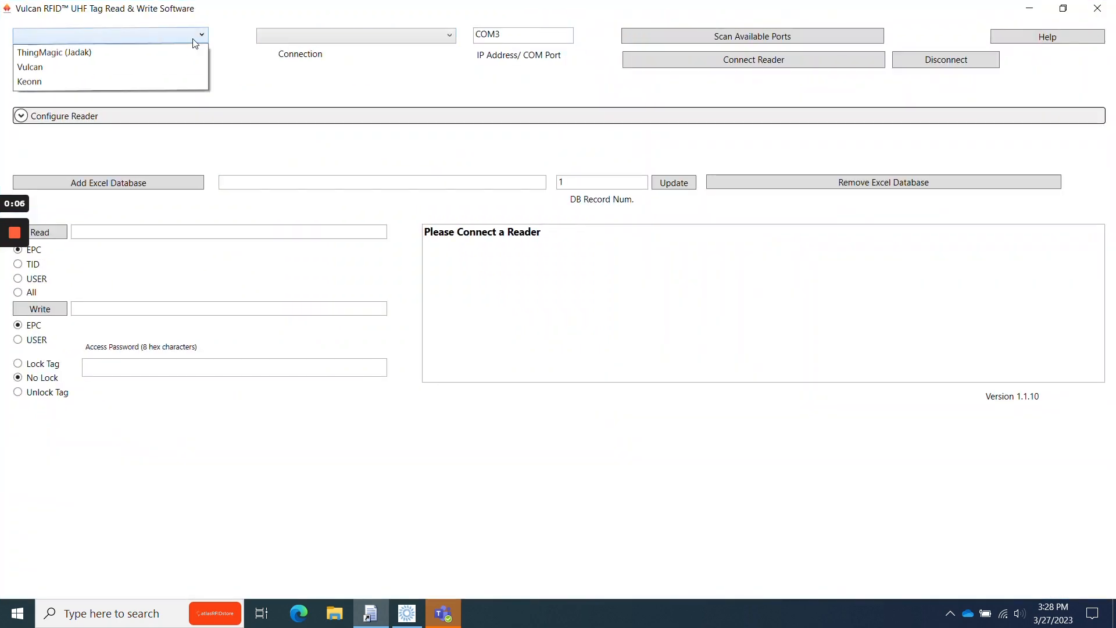
# Connect the Vulcan manufacturer reader over serial on COM7 after scanning available ports
pyautogui.click(447, 35)
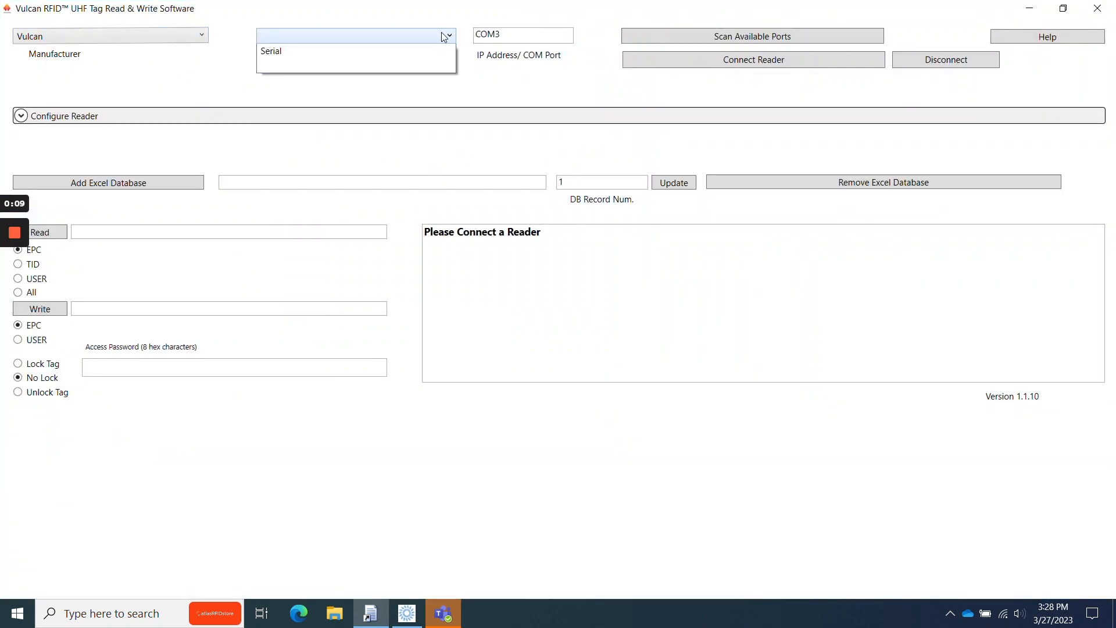
pyautogui.click(271, 50)
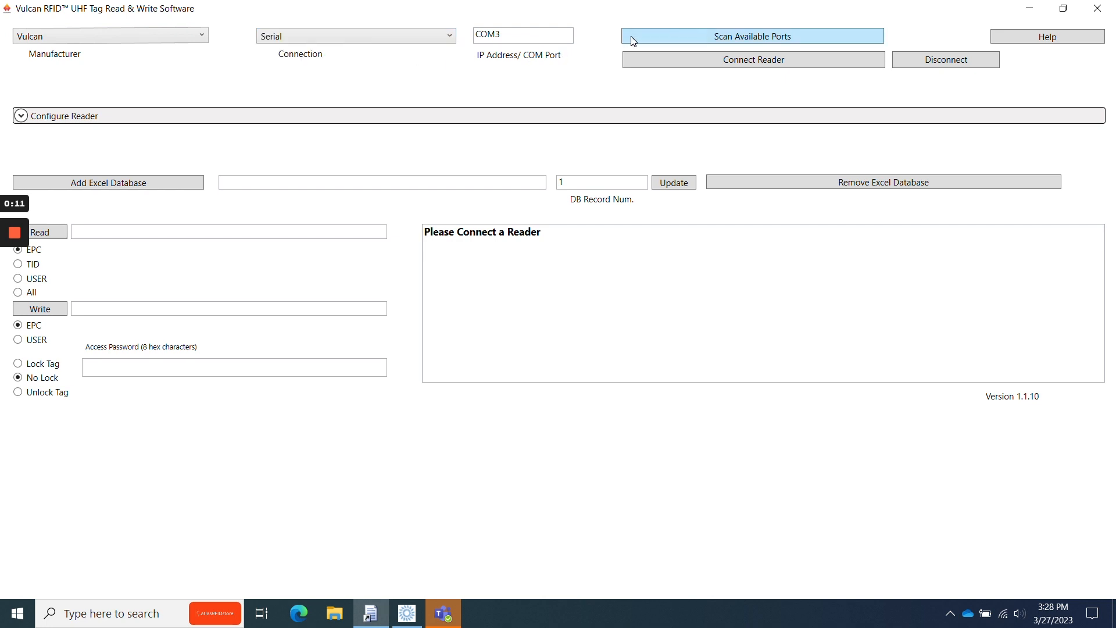
pyautogui.click(752, 35)
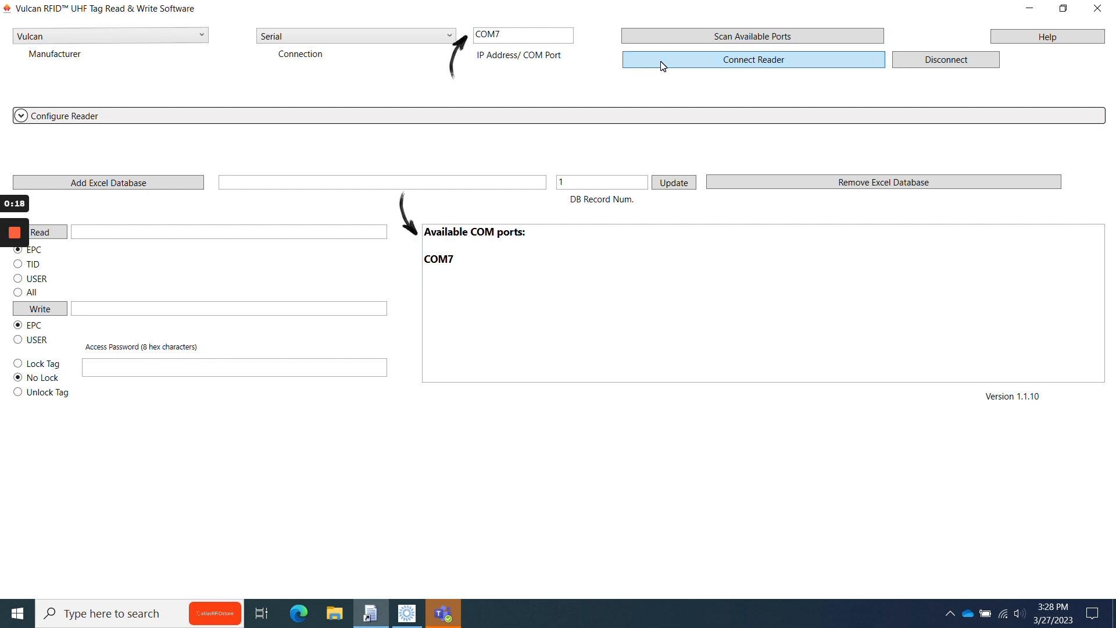
pyautogui.click(752, 59)
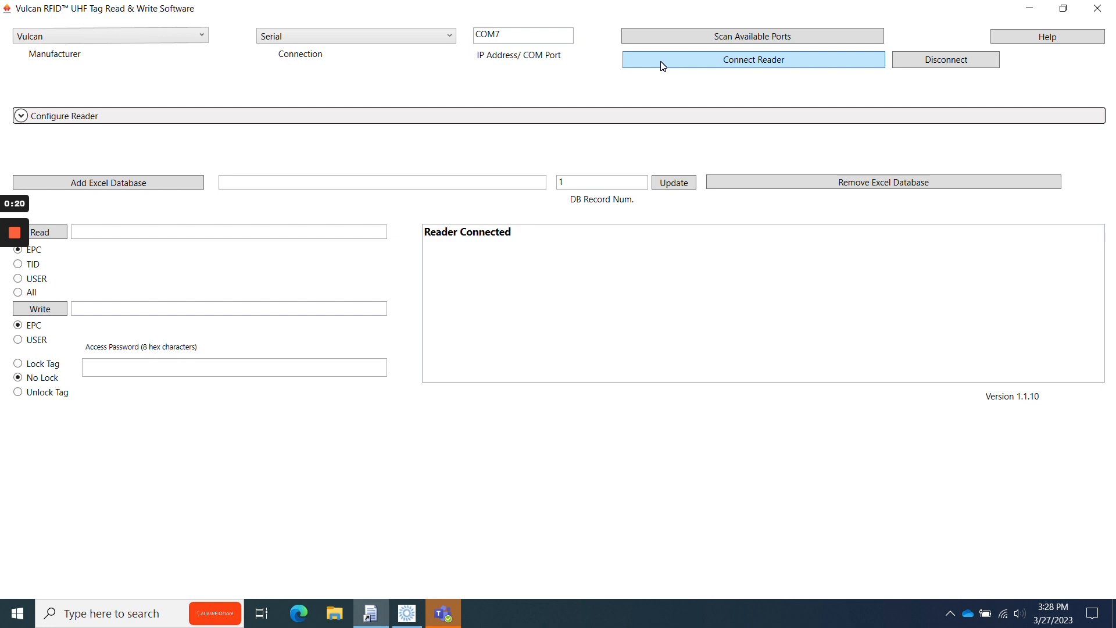
# Read the tag EPC ending in 5 and write a new EPC ending in 9
pyautogui.click(40, 231)
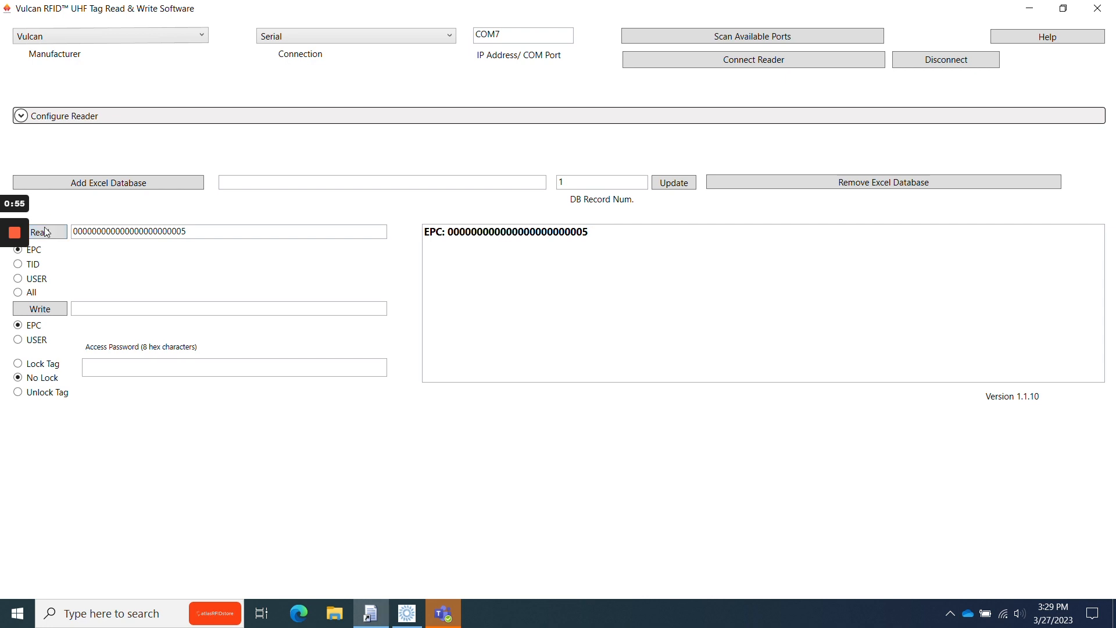
pyautogui.write('000000000000000000000009')
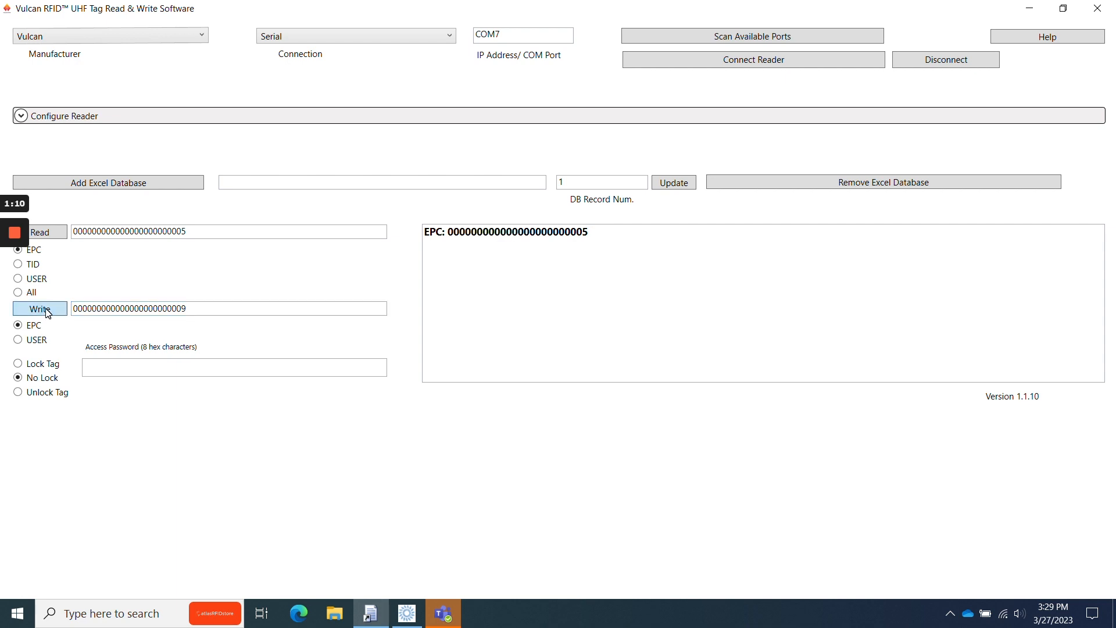
pyautogui.click(38, 308)
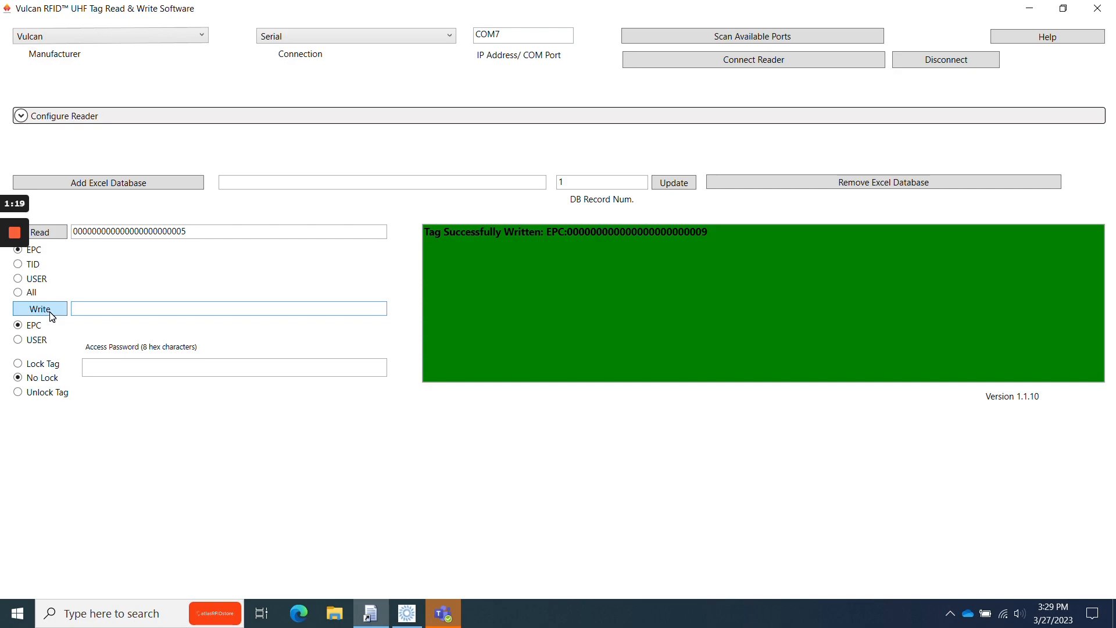
pyautogui.click(21, 115)
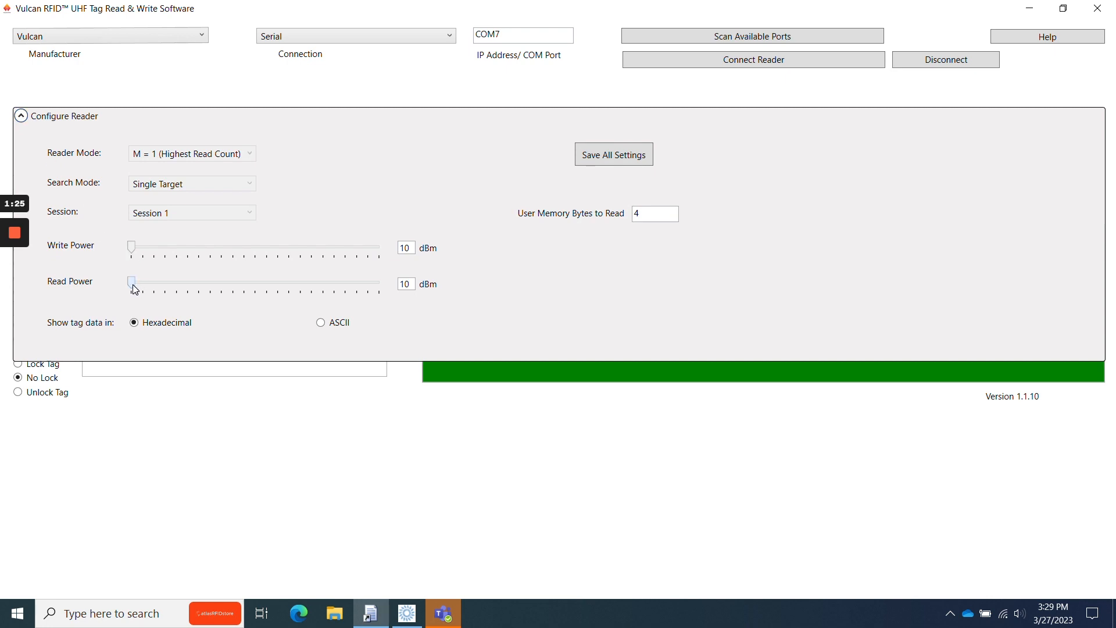
# Drag the Read Power slider to set the reader power to 11 dBm
pyautogui.moveTo(132, 282); pyautogui.dragTo(152, 282)
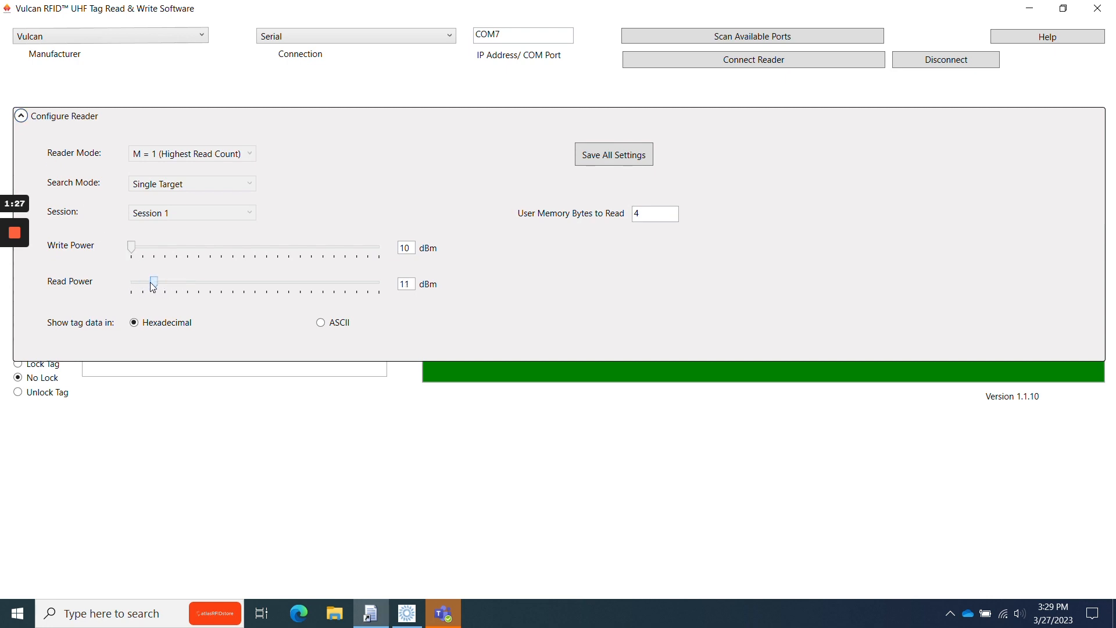
pyautogui.moveTo(152, 282); pyautogui.dragTo(133, 282)
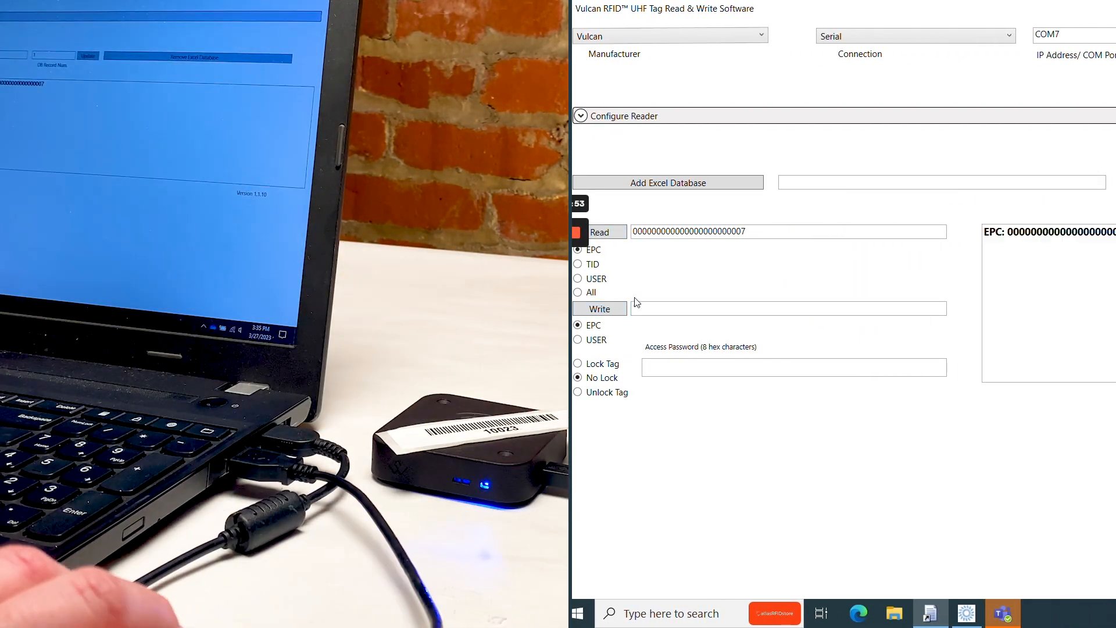
# Write new EPCs to the tags ending in 7, 6 and 5 in turn
pyautogui.click(599, 308)
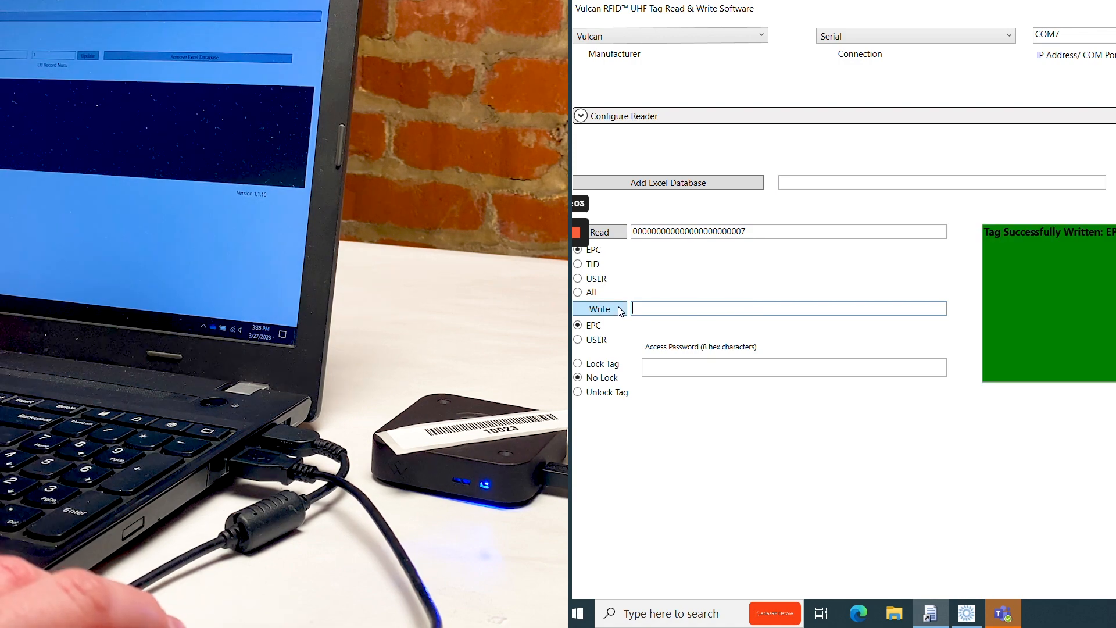
pyautogui.write('00000')
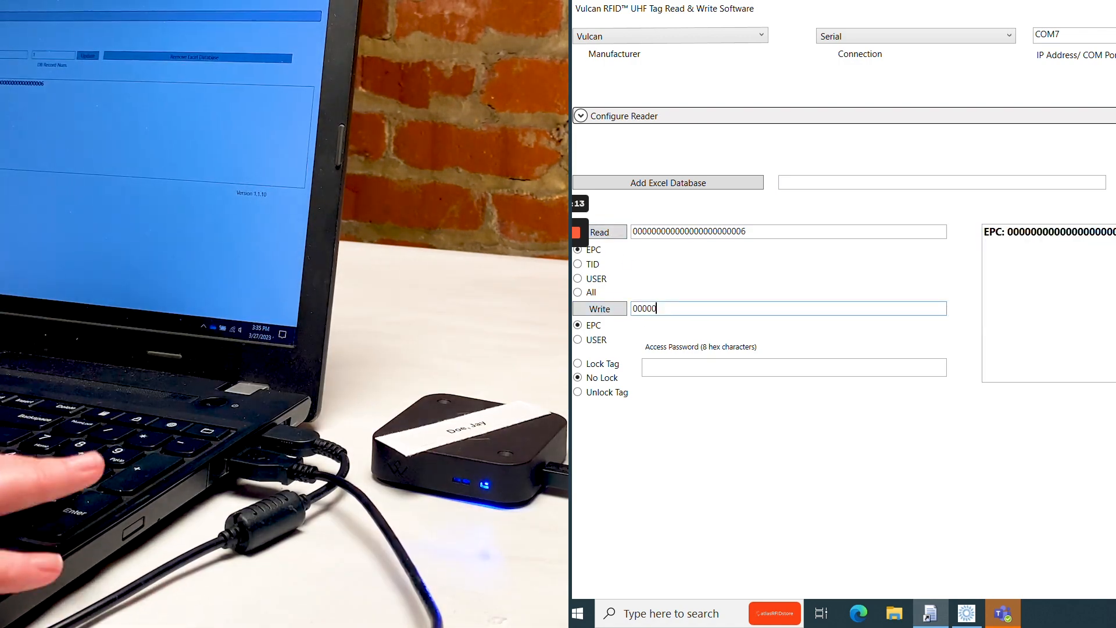
pyautogui.click(598, 308)
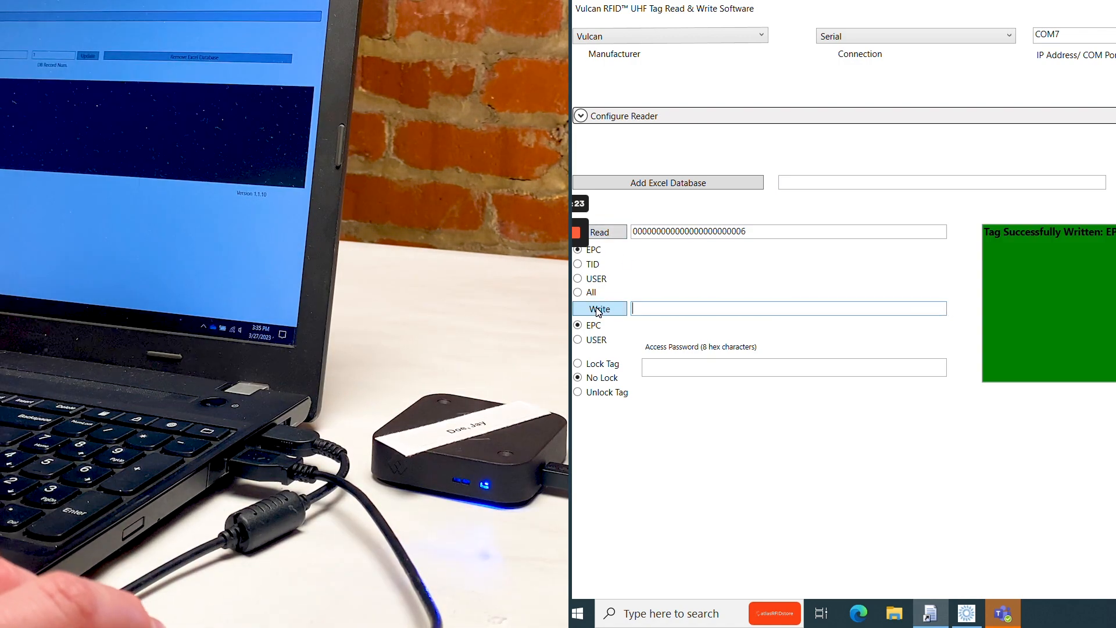
pyautogui.write('000000')
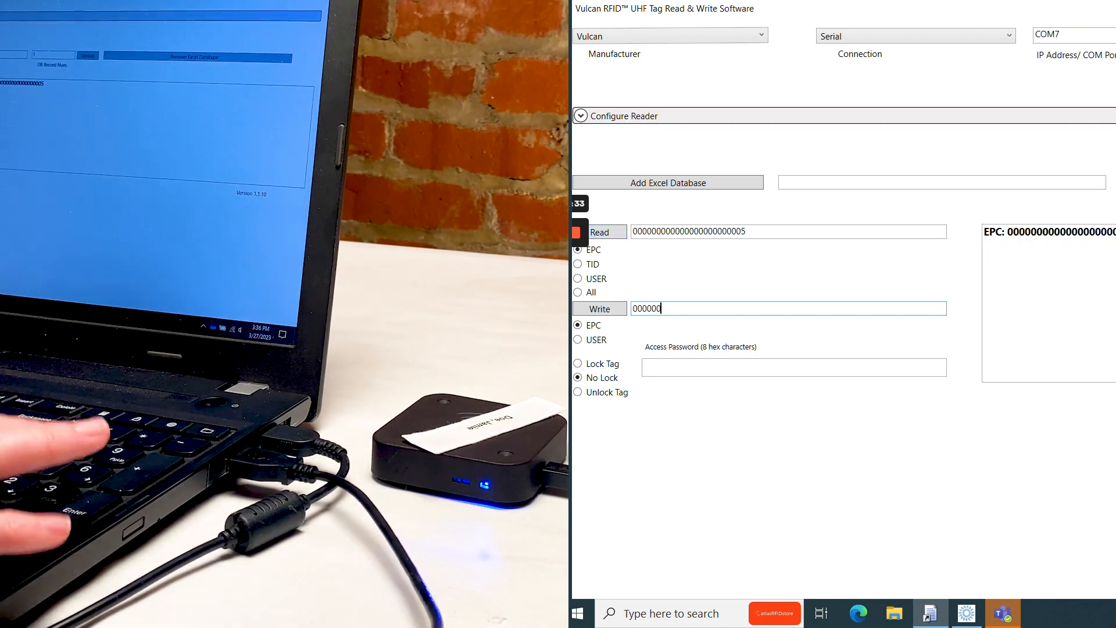
pyautogui.click(599, 308)
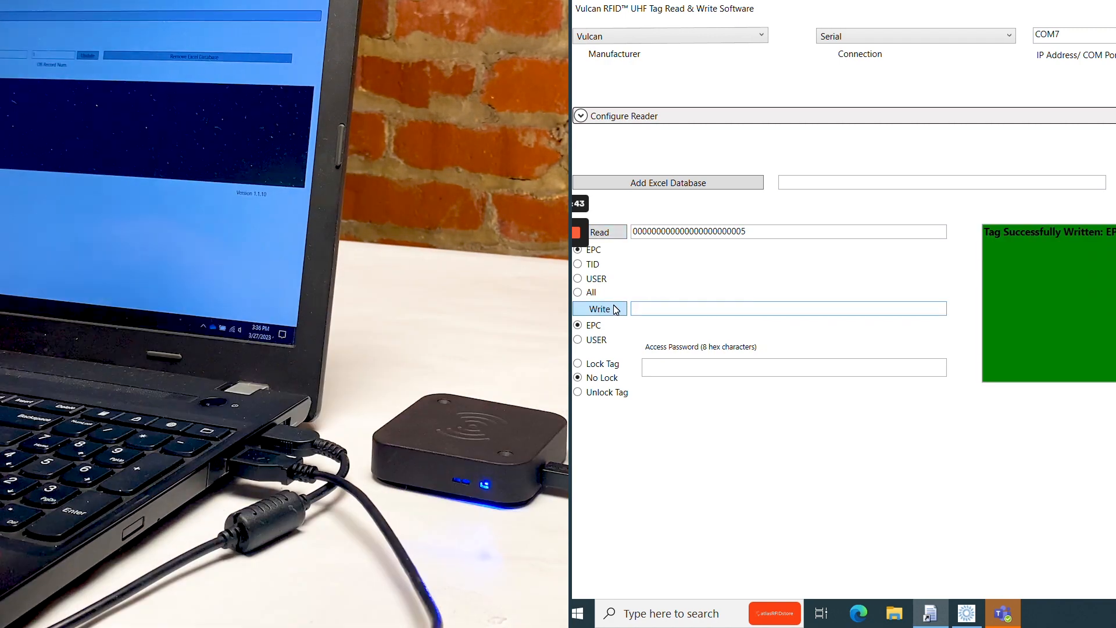